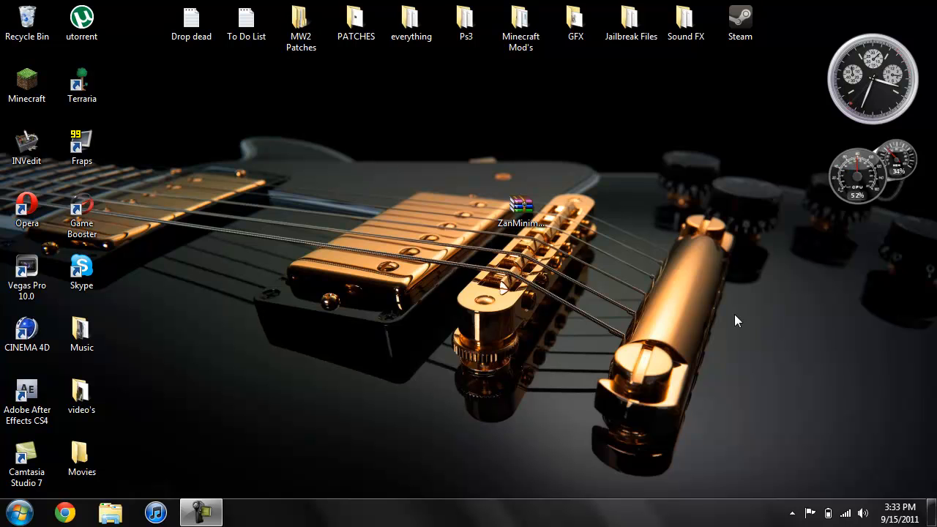
mouse_move(691, 210)
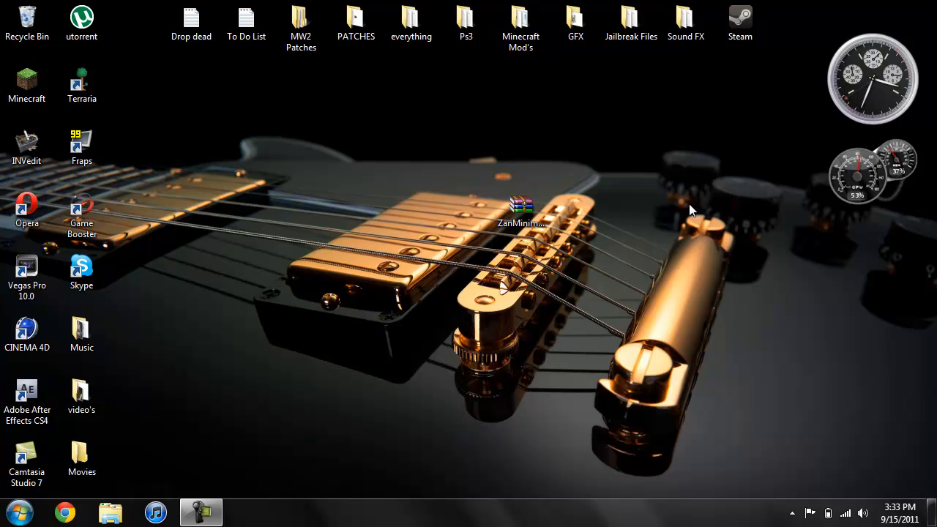
Launch Minecraft from the desktop shortcut, log in, and start a singleplayer game.
click(521, 208)
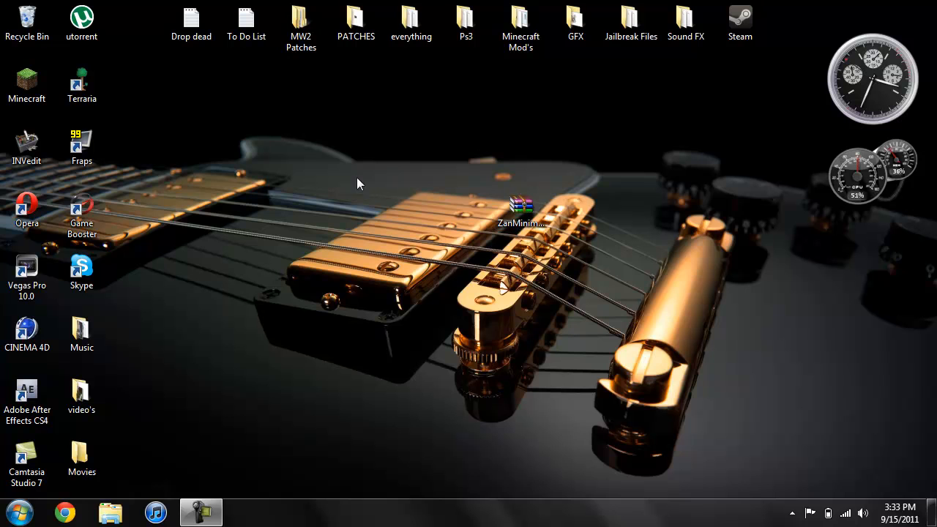
click(27, 85)
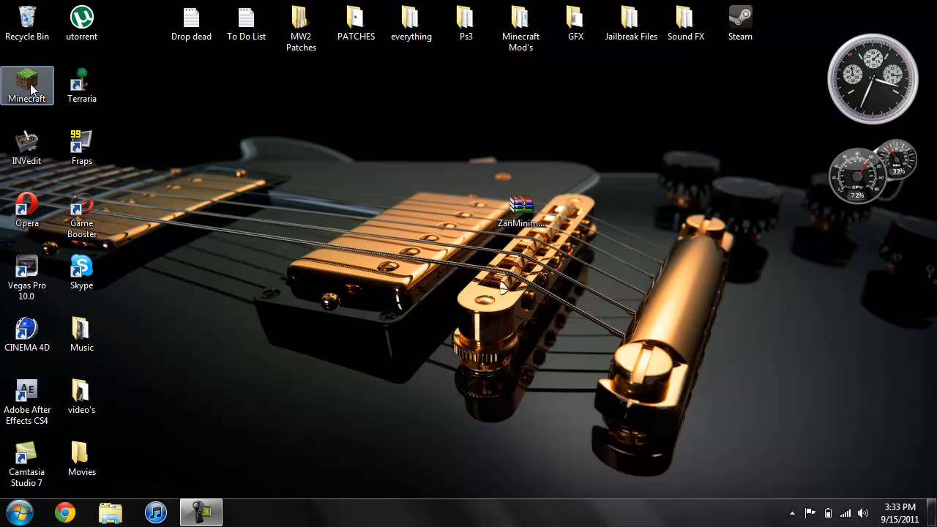
mouse_move(27, 81)
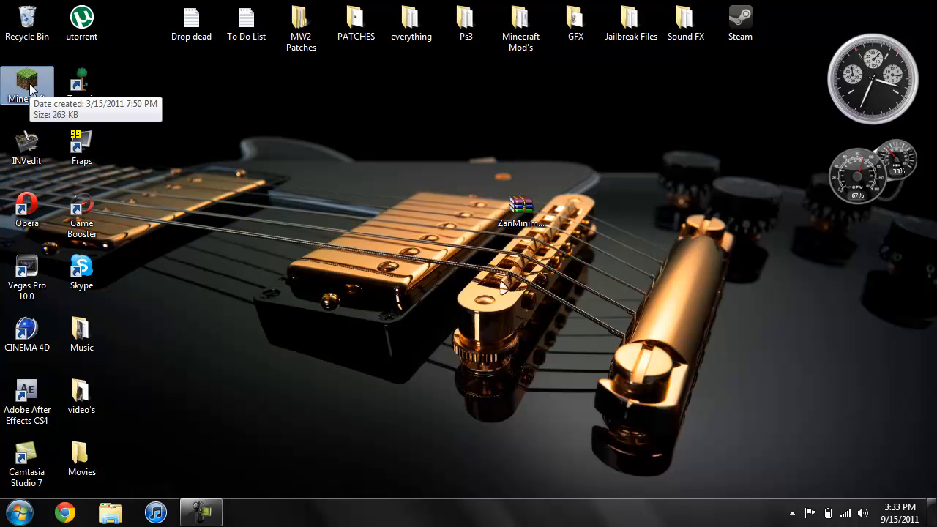
double_click(27, 80)
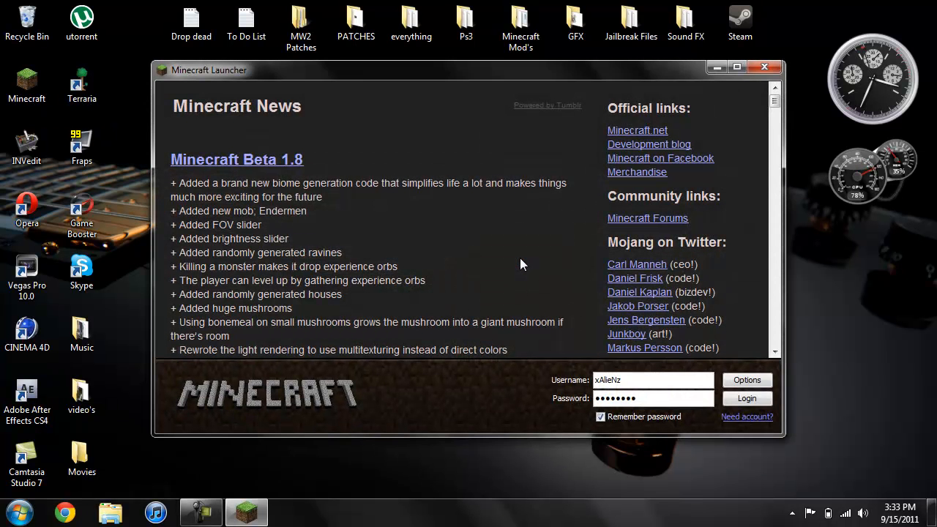
click(746, 398)
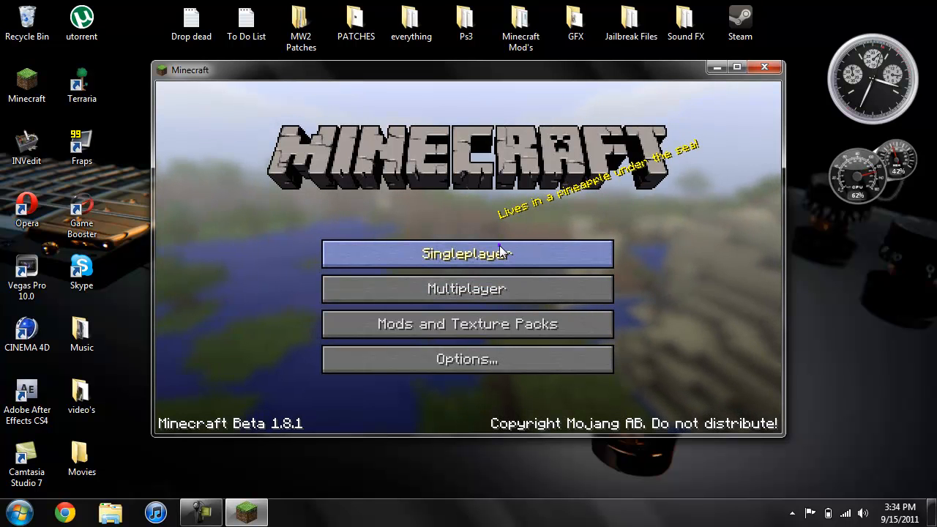
click(466, 253)
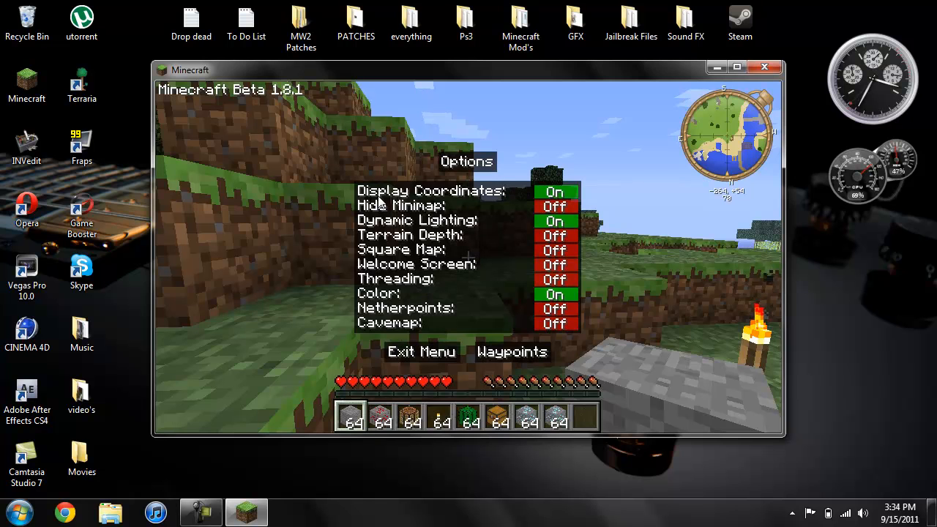
Toggle Display Coordinates, Hide Minimap and Dynamic Lighting off and back on, then enable Terrain Depth.
click(556, 191)
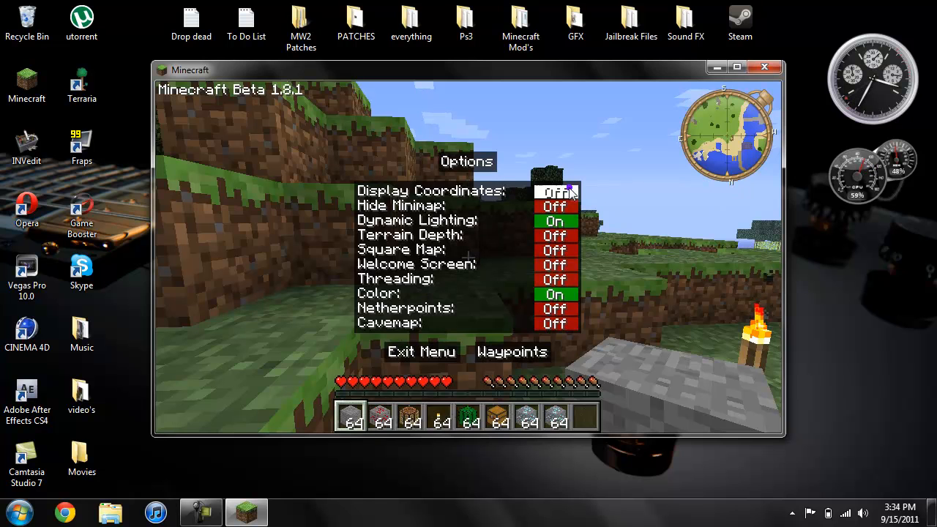
click(555, 191)
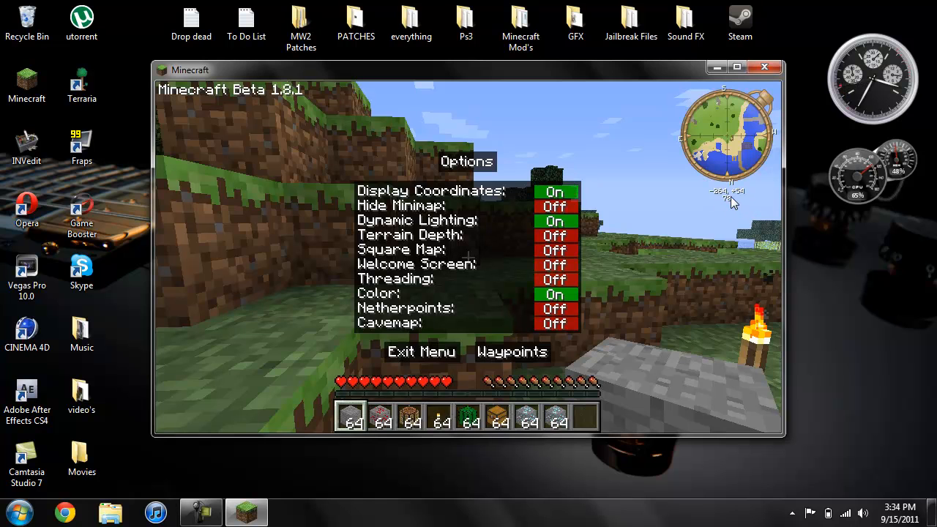
click(555, 206)
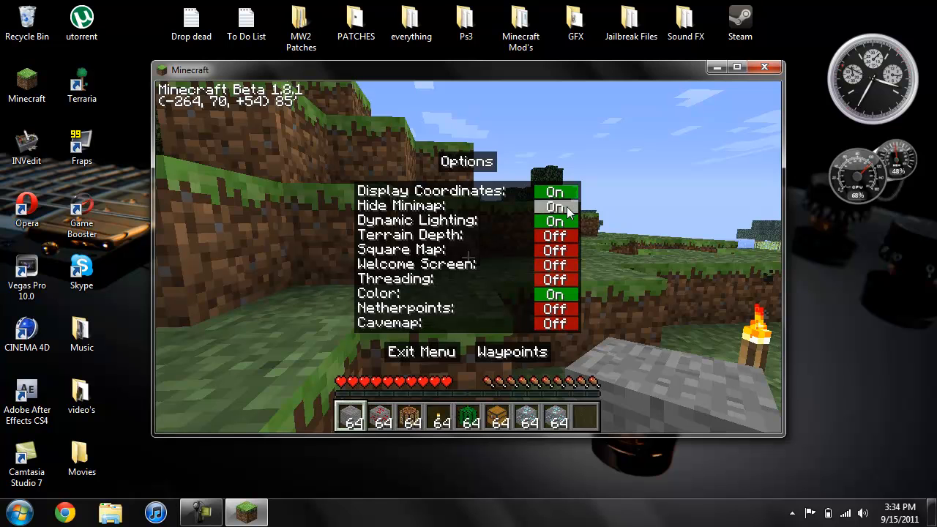
click(556, 205)
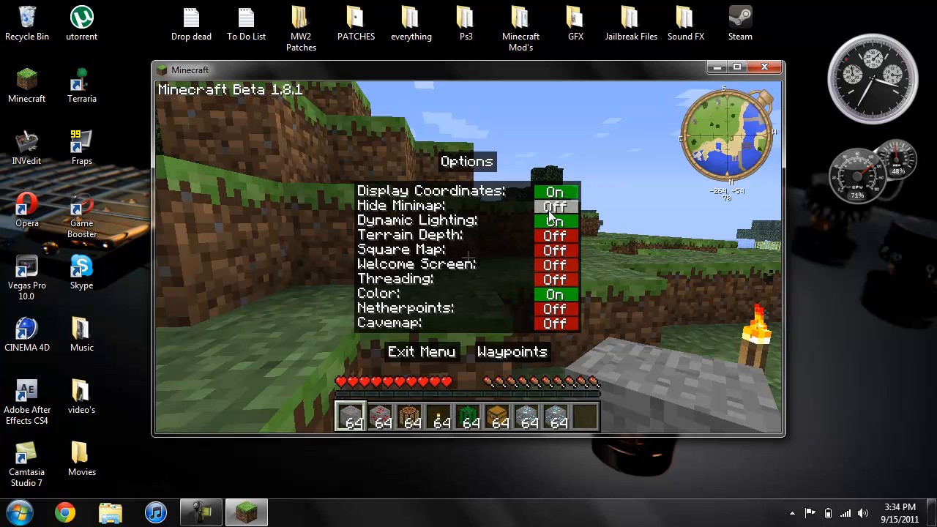
click(555, 220)
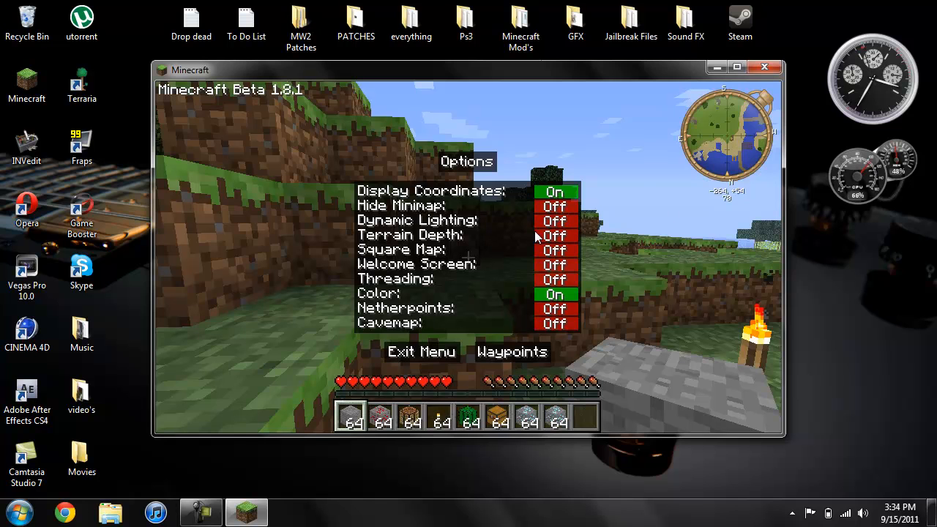
click(555, 220)
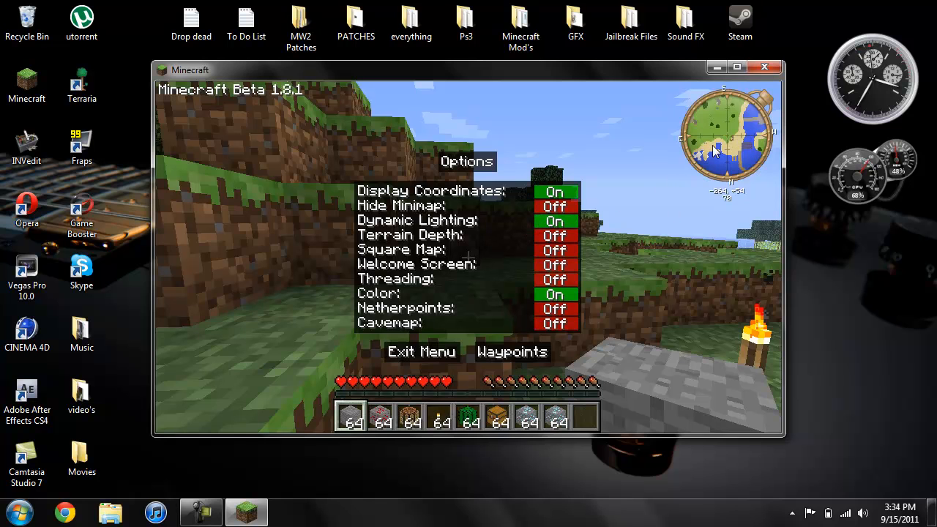
mouse_move(540, 249)
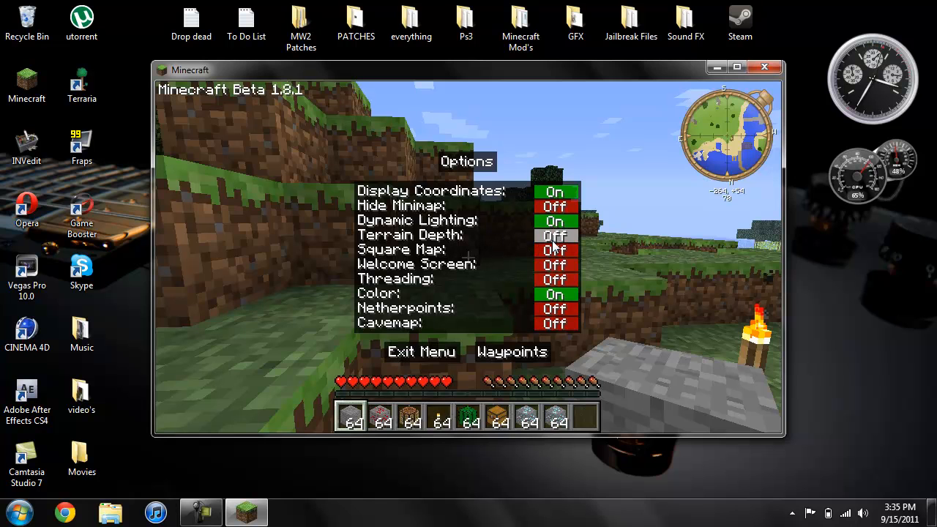
click(554, 235)
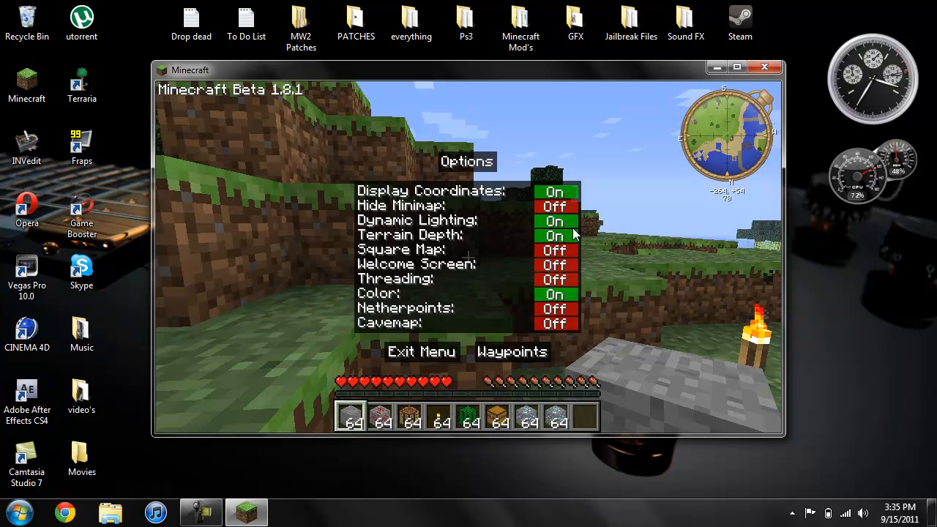
Turn Terrain Depth off, try the square map and revert, set Welcome Screen, and switch Color off.
click(555, 235)
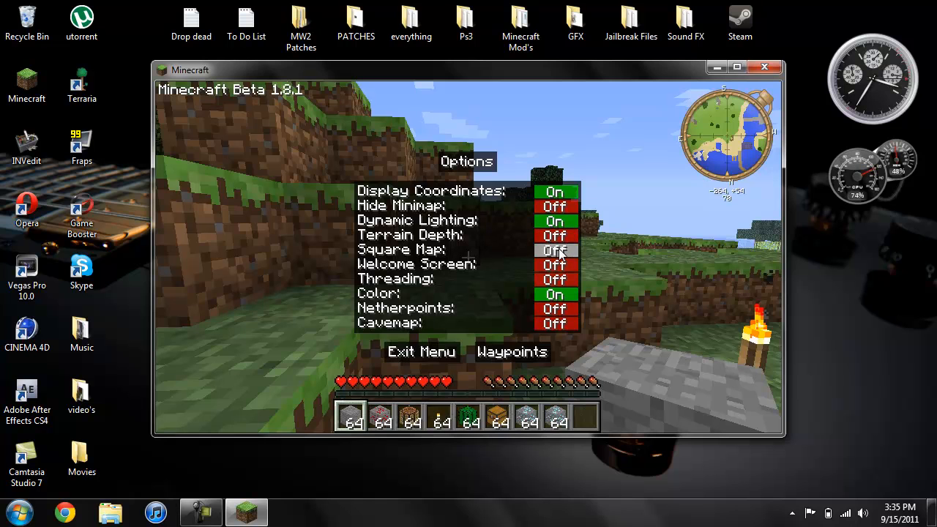
click(554, 250)
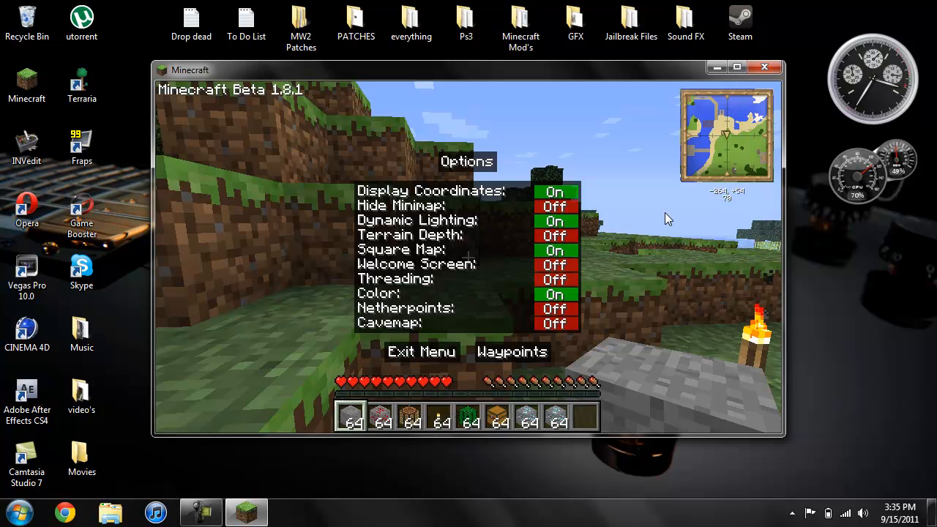
mouse_move(722, 154)
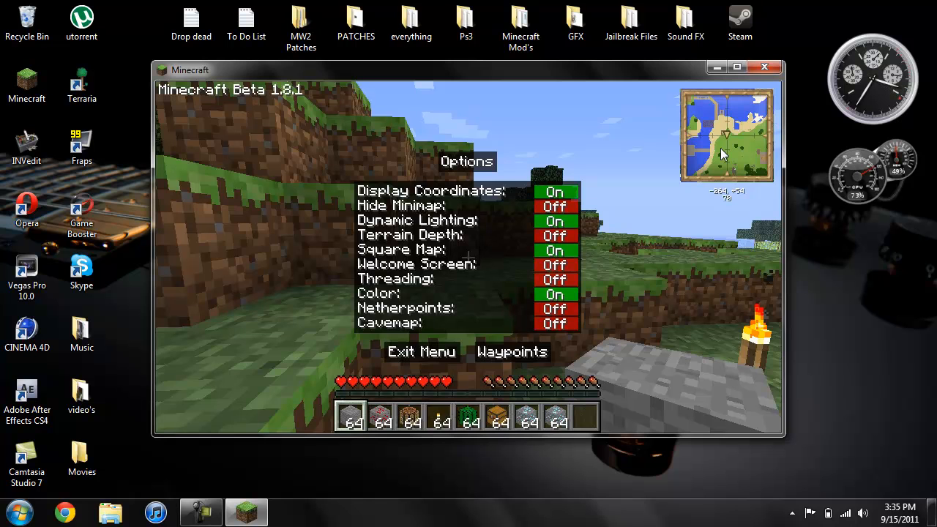
mouse_move(555, 235)
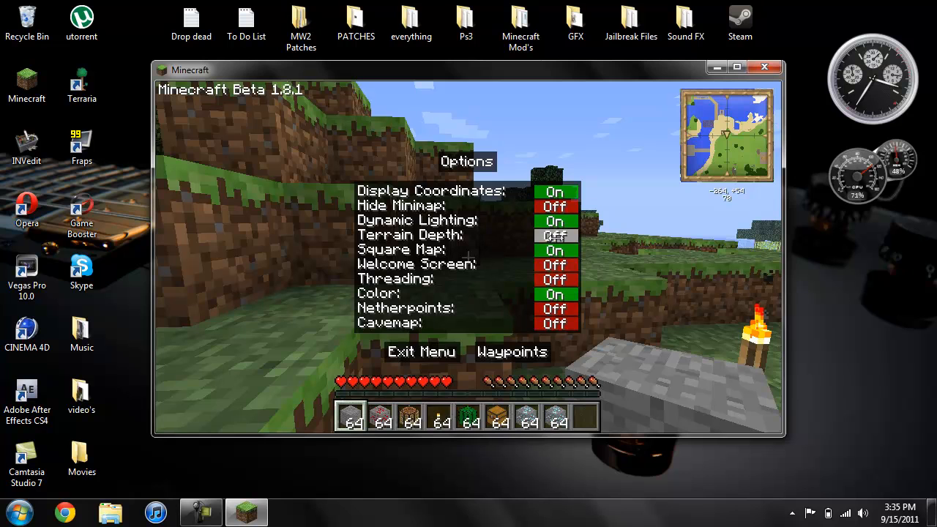
click(555, 250)
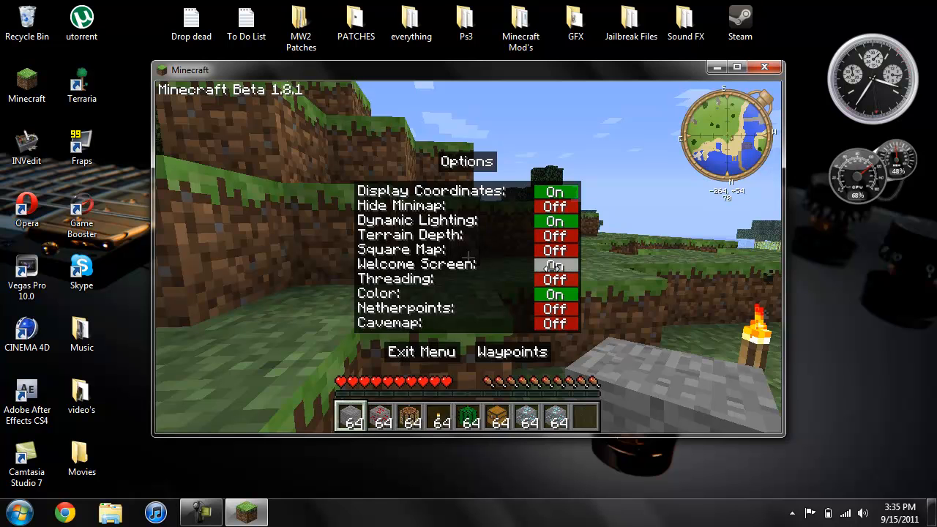
click(554, 265)
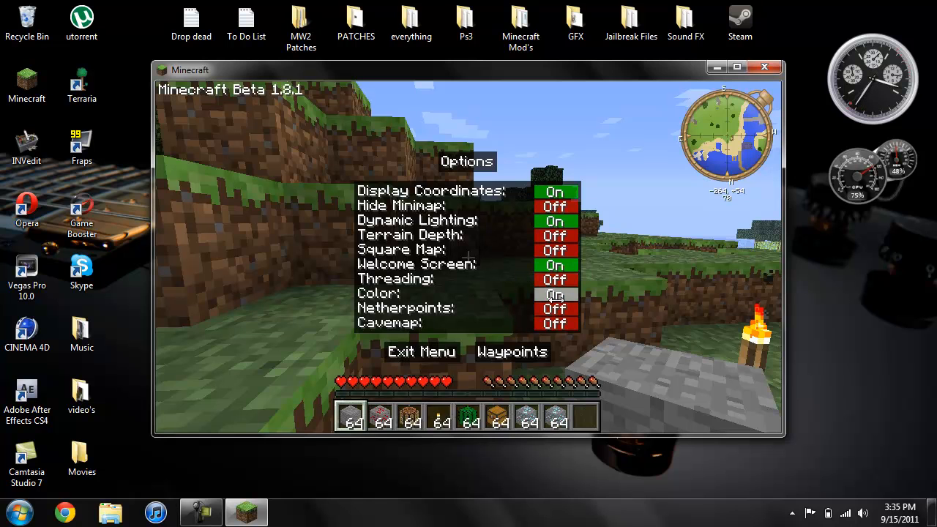
click(555, 293)
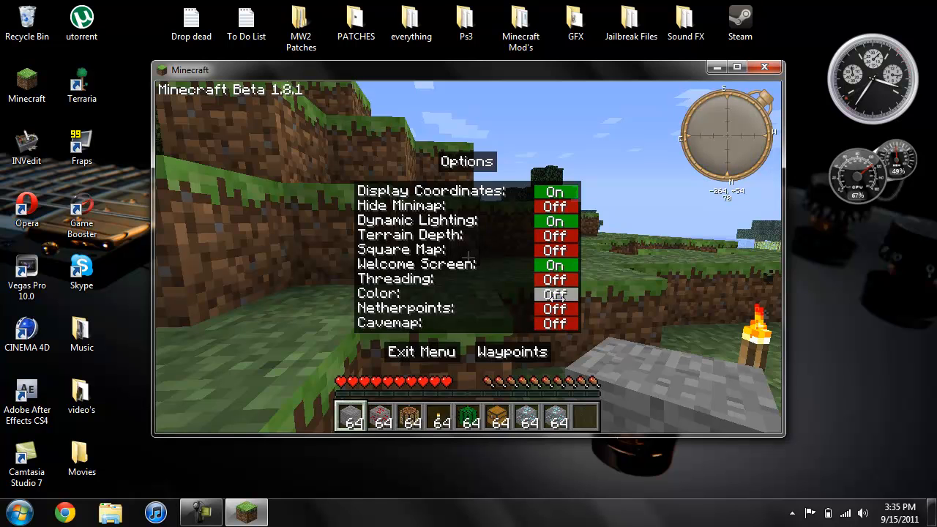
mouse_move(558, 294)
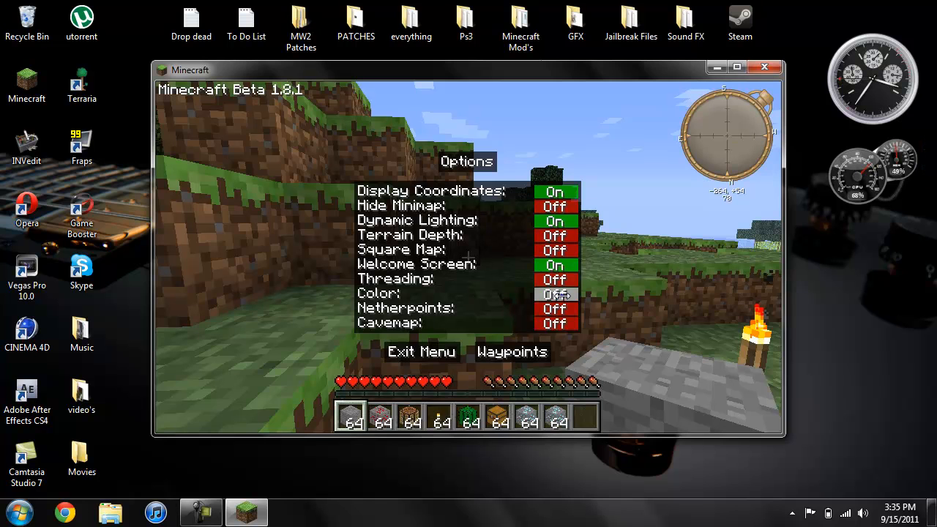
Set minimap Color on, Netherpoints off and Cavemap on, then exit the menu.
click(555, 293)
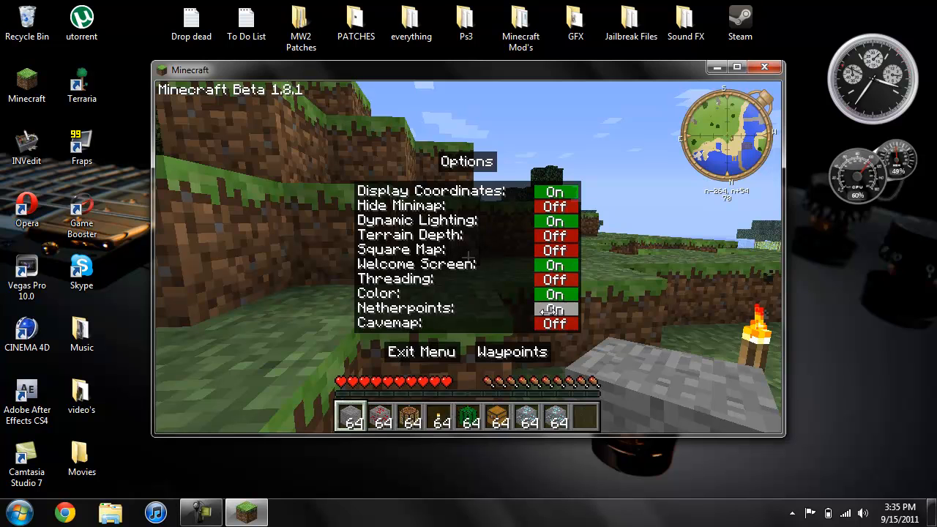
click(555, 308)
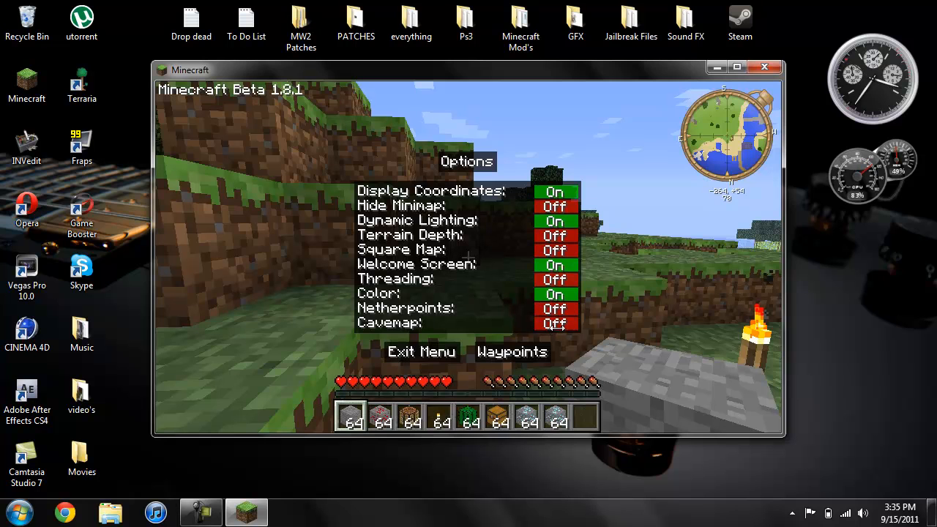
click(555, 323)
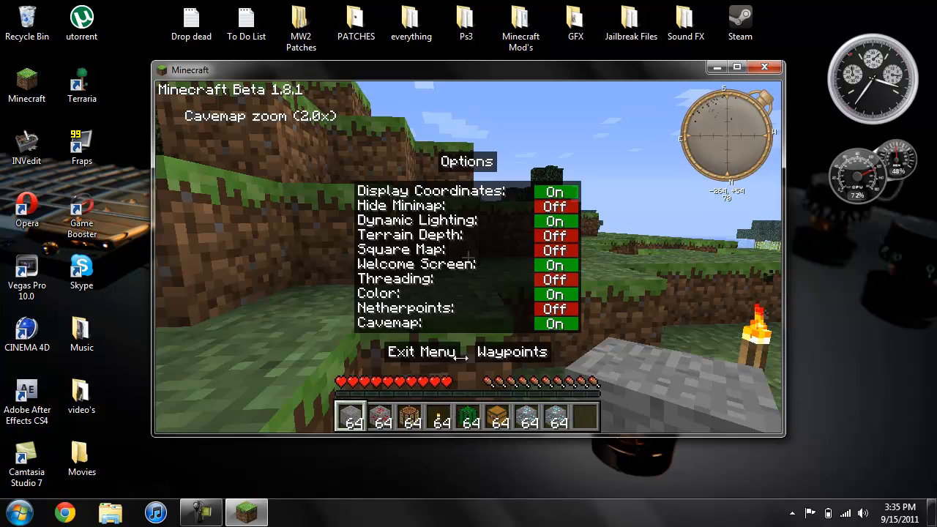
click(423, 352)
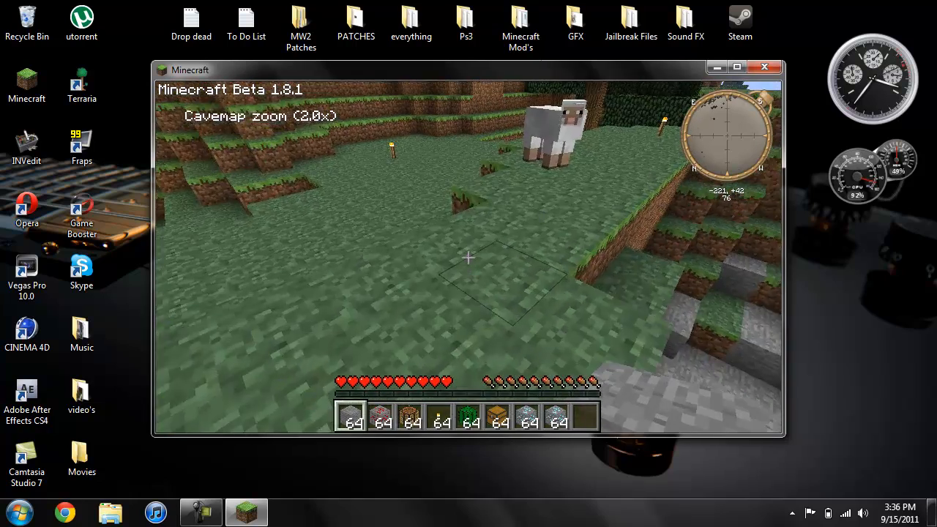
mouse_move(468, 256)
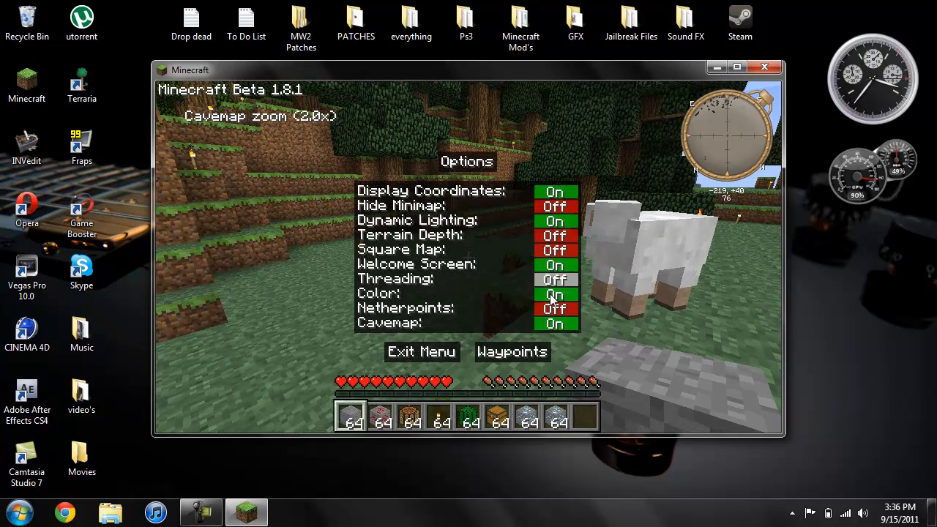
Add a waypoint named 'Tacical' from the Waypoints list, then back out and exit the menu.
click(512, 352)
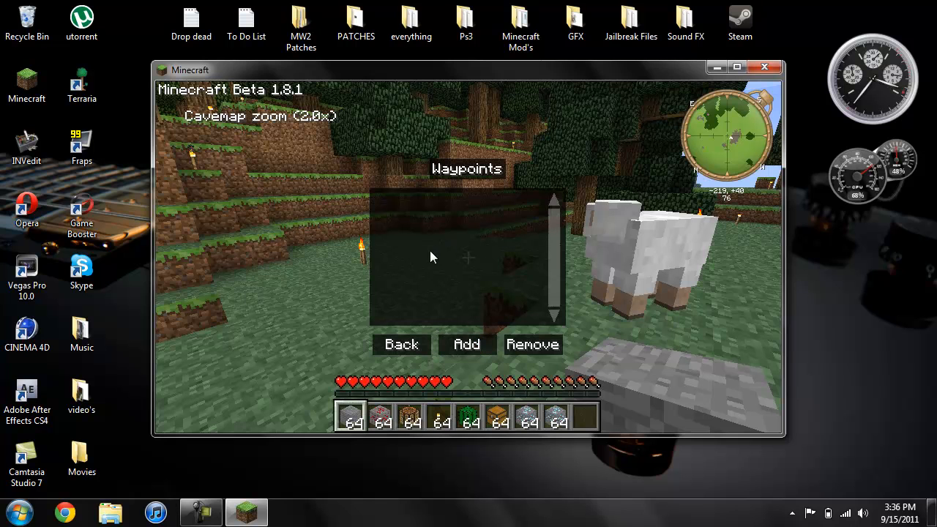
click(466, 344)
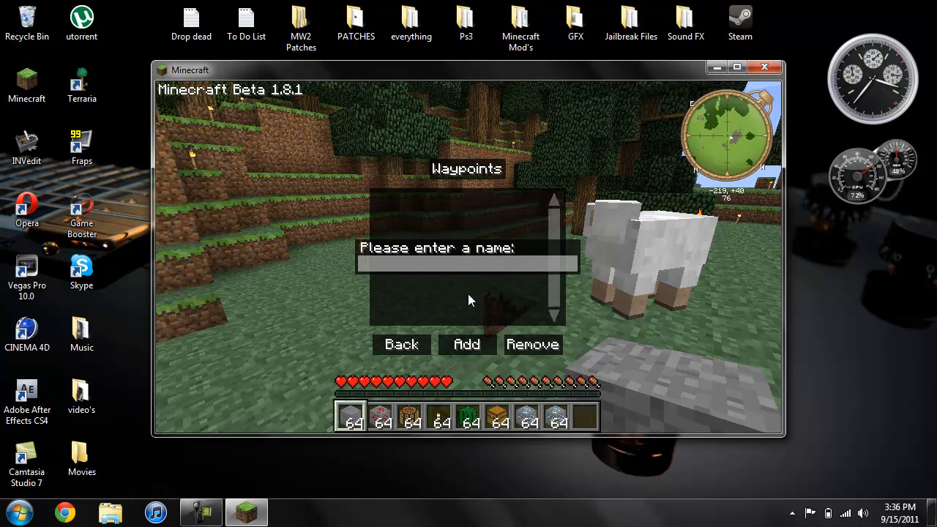
text(Tac)
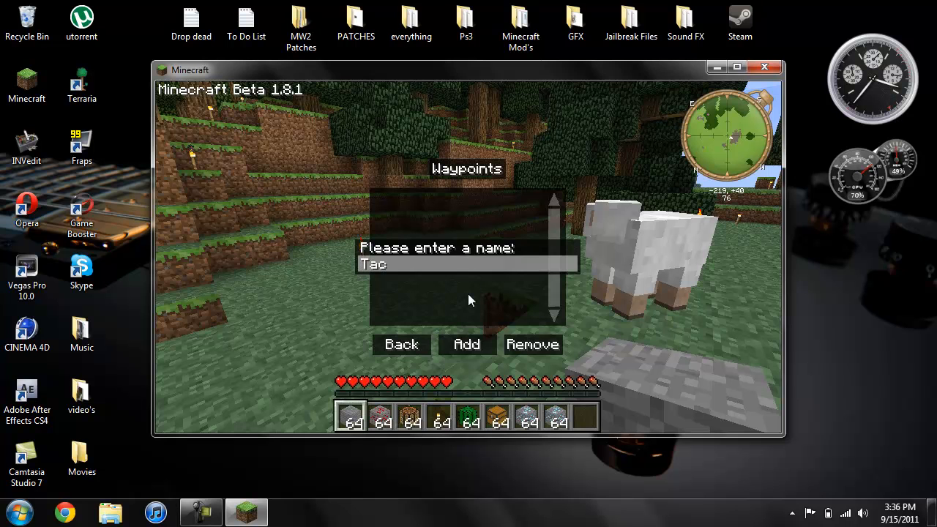
text(ical)
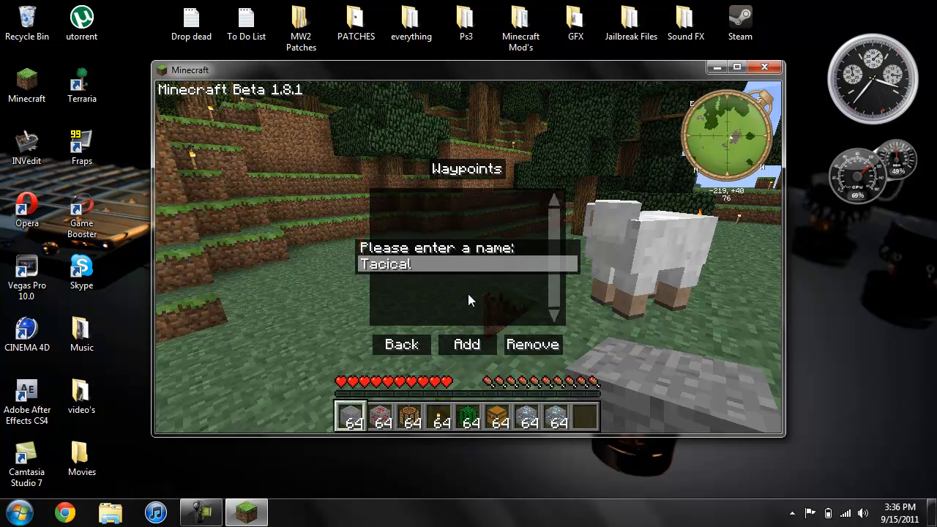
click(467, 344)
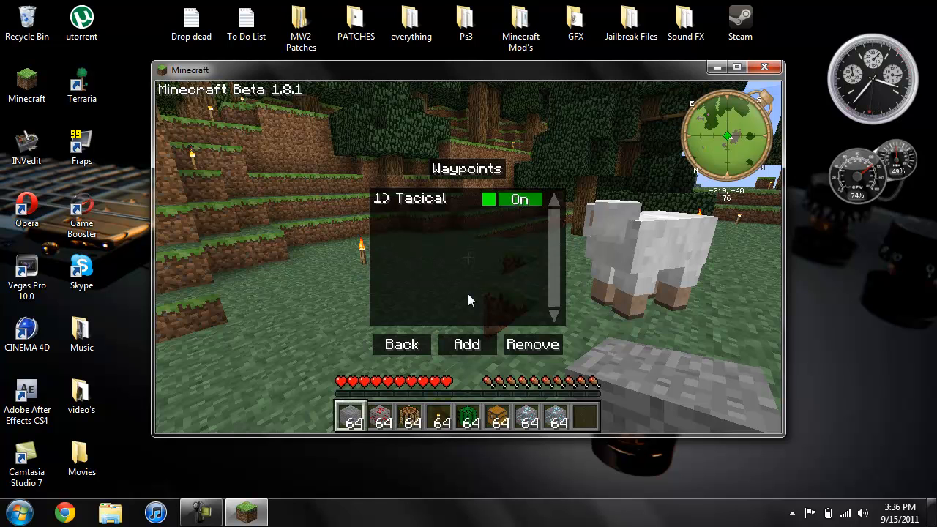
click(401, 344)
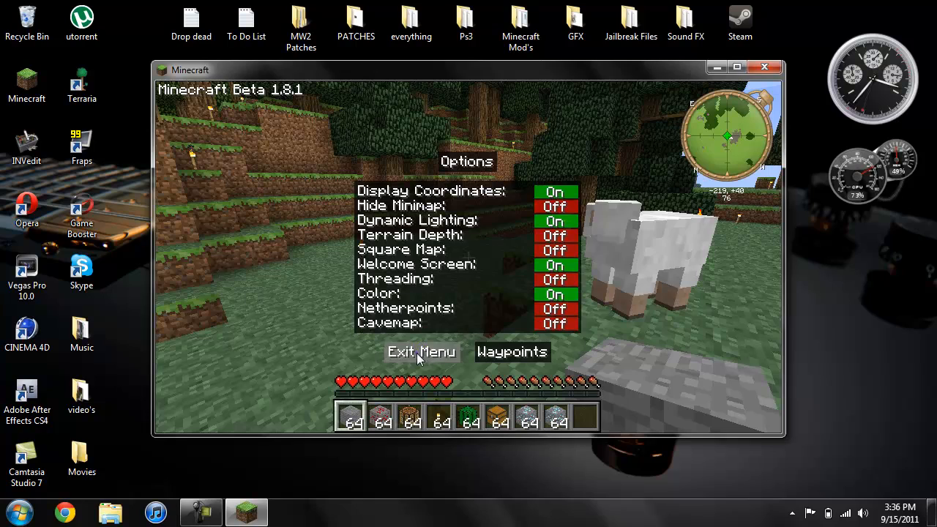
click(421, 351)
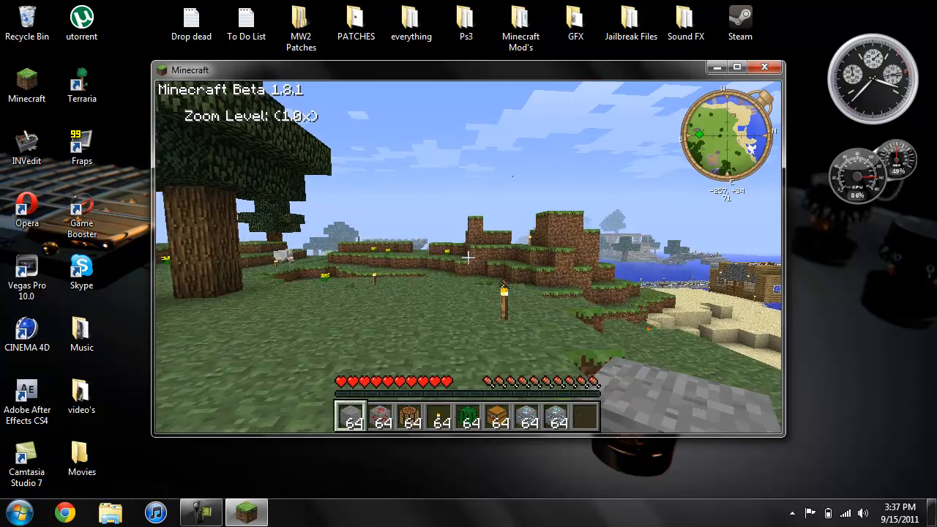
Pause the game with Escape to bring up the game menu.
key(Escape)
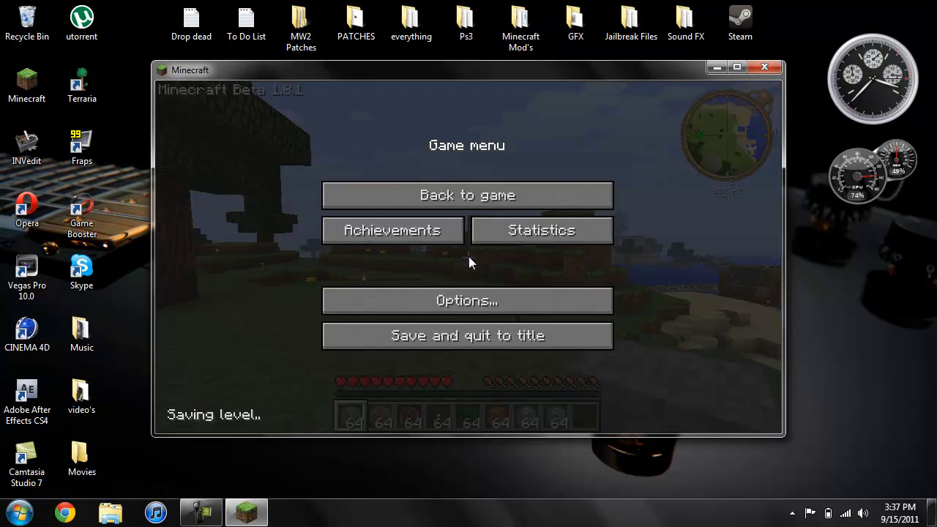
Save and quit to title, then close the Minecraft window.
click(466, 335)
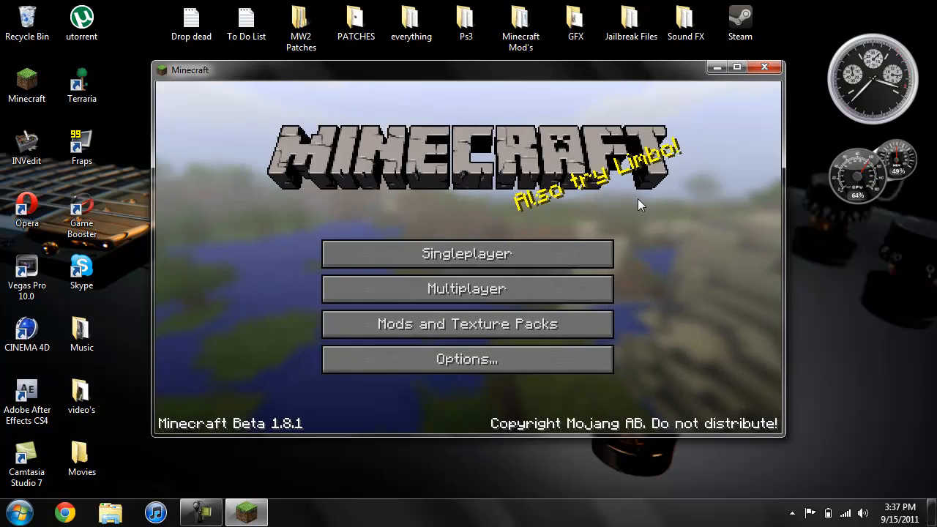
click(764, 70)
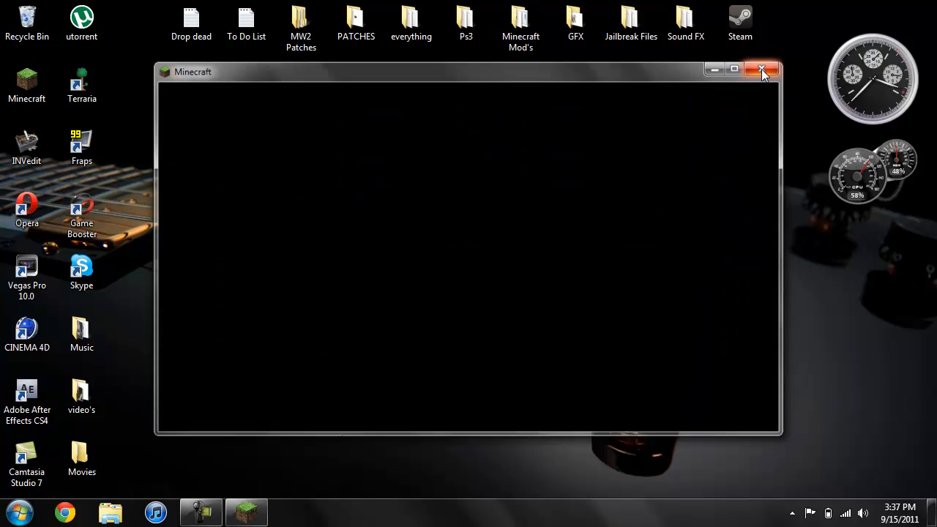
click(761, 71)
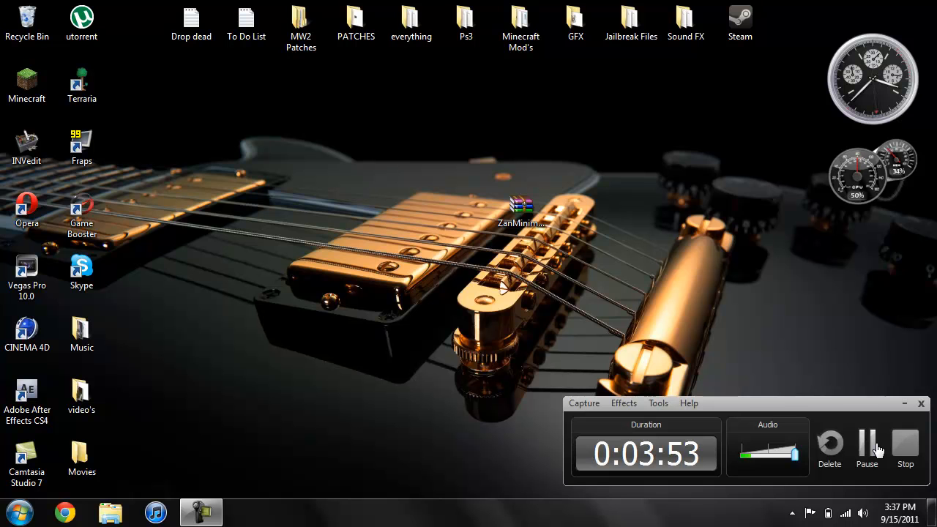
Bring up the ZanMinimap forum topic in the browser from the taskbar.
click(867, 447)
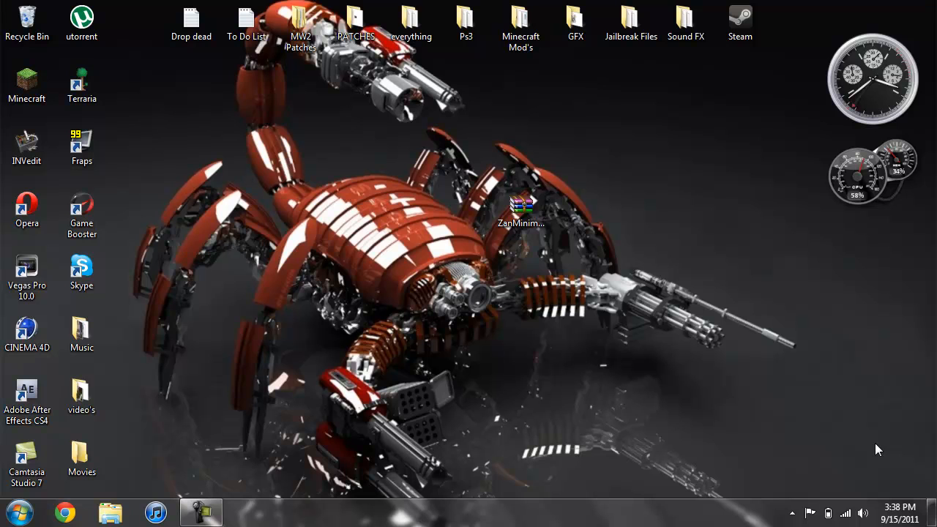
mouse_move(805, 348)
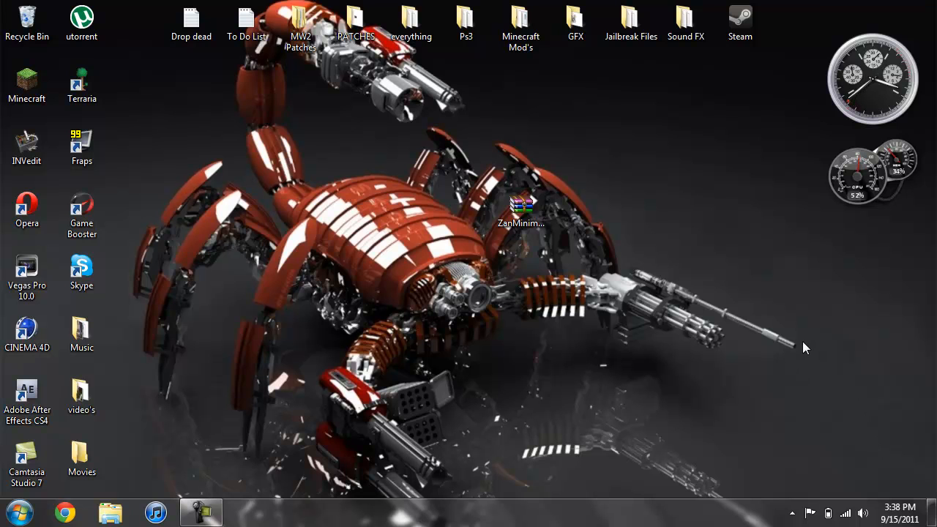
mouse_move(523, 156)
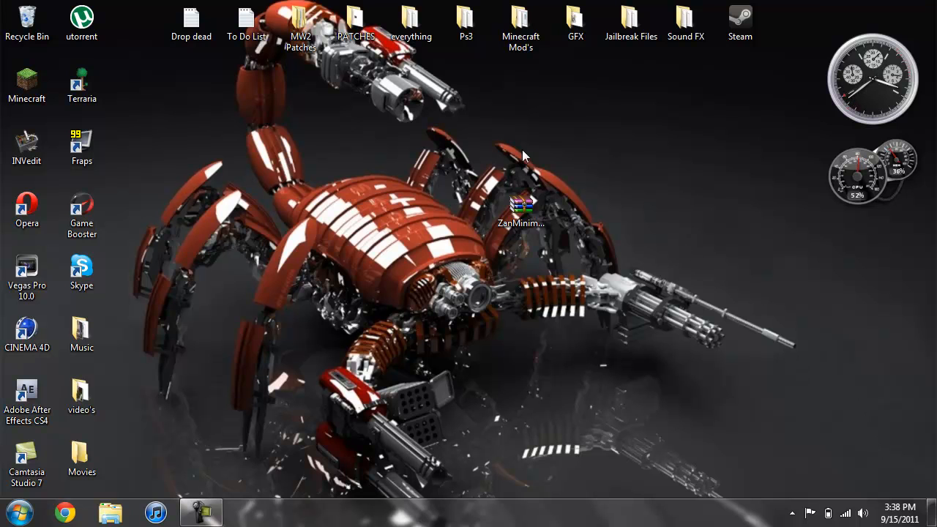
click(521, 209)
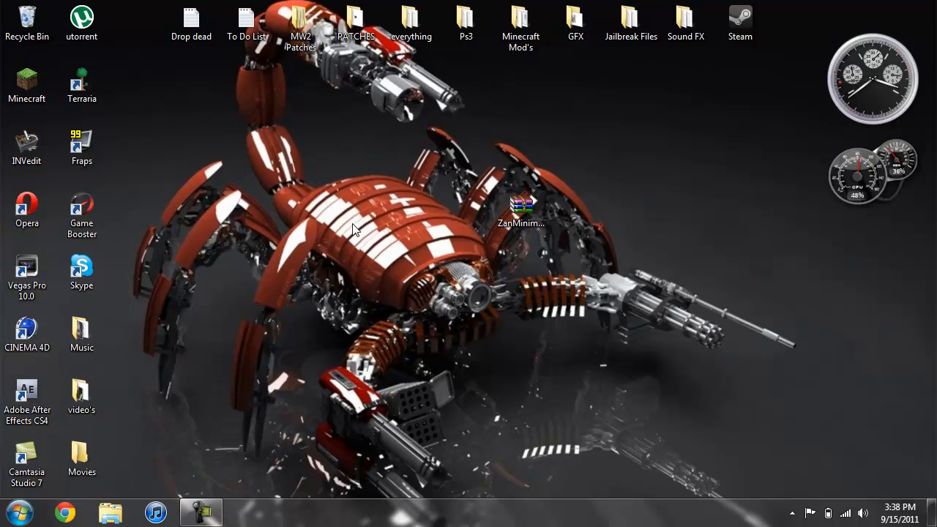
mouse_move(234, 286)
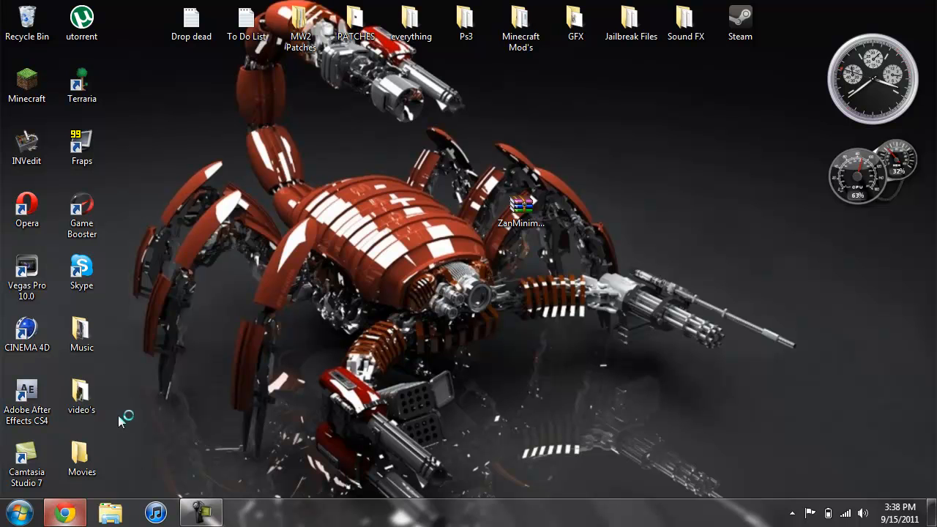
click(64, 511)
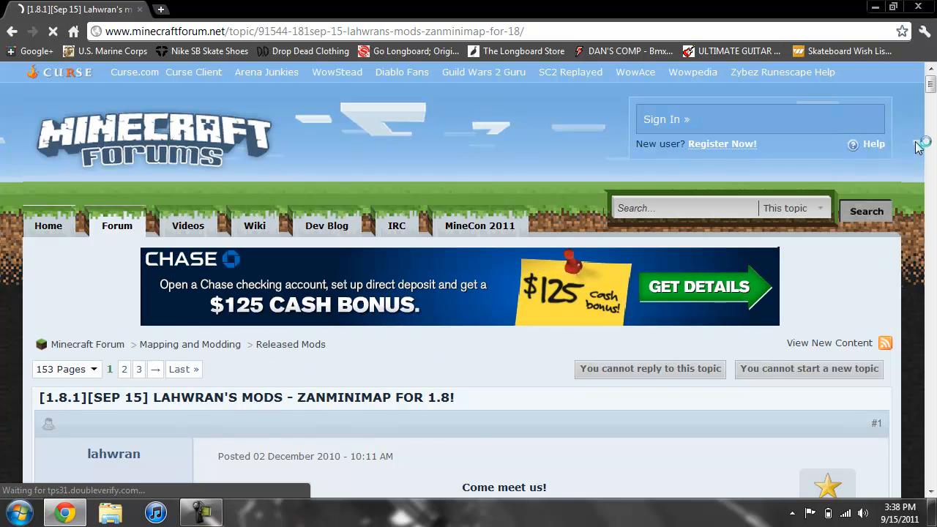
Scroll down the ZanMinimap thread and click the 'download 0.10.6c' link.
scroll(down, 3)
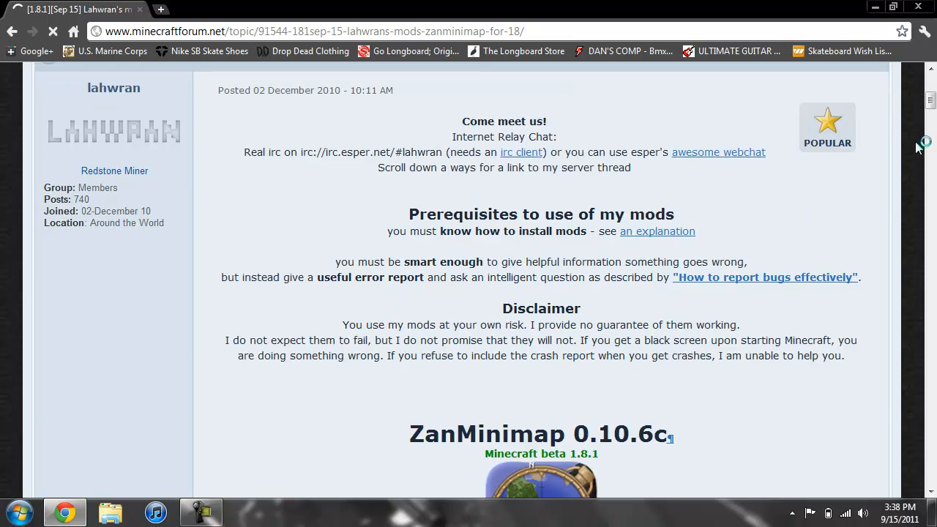
scroll(down, 3)
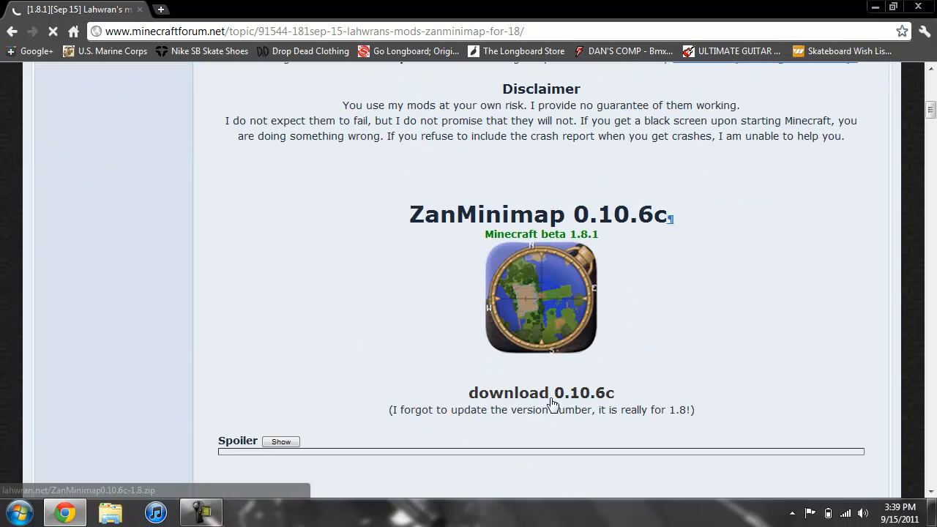
click(541, 393)
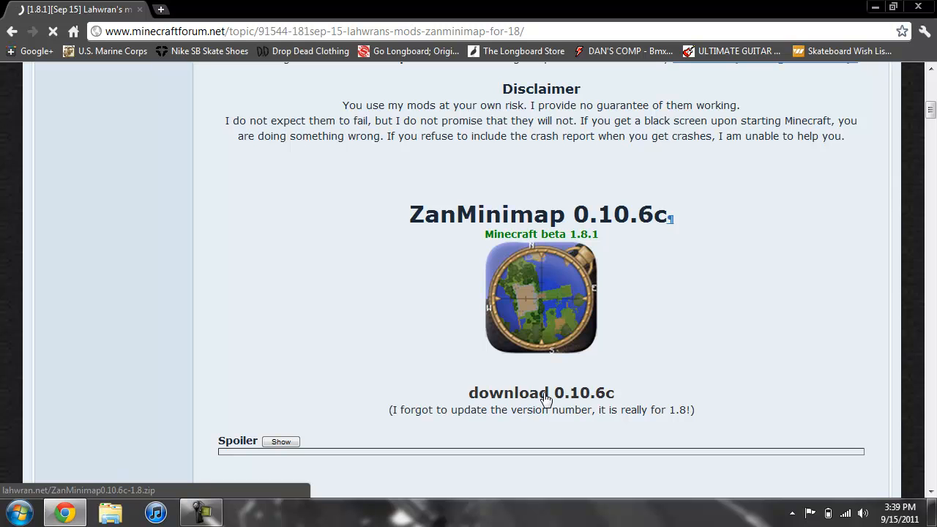
click(541, 392)
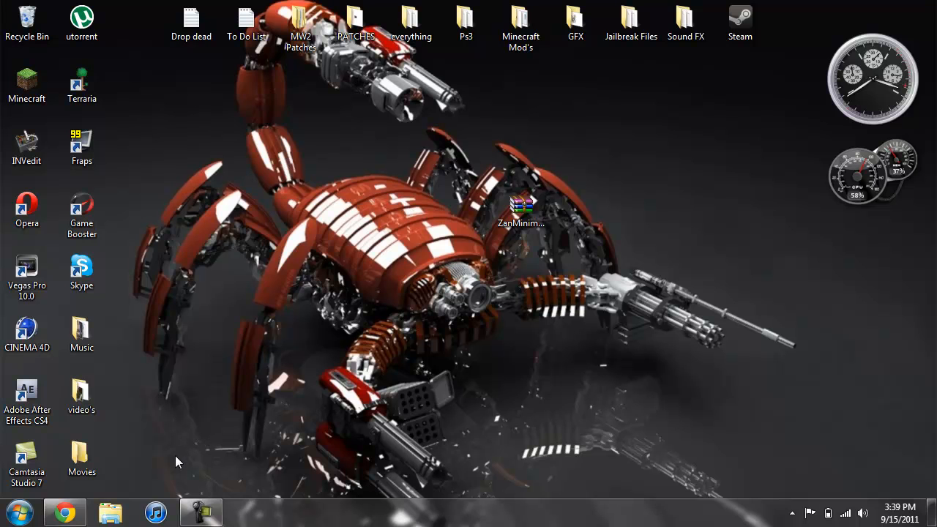
Search %appdata% from Start, open .minecraft\bin, and bring up minecraft.jar's Open with options.
click(19, 511)
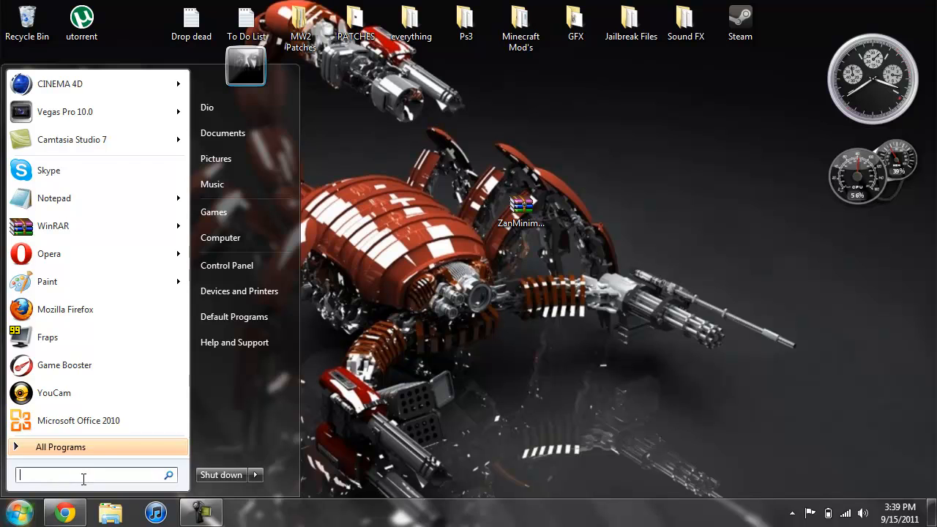
text(%appda)
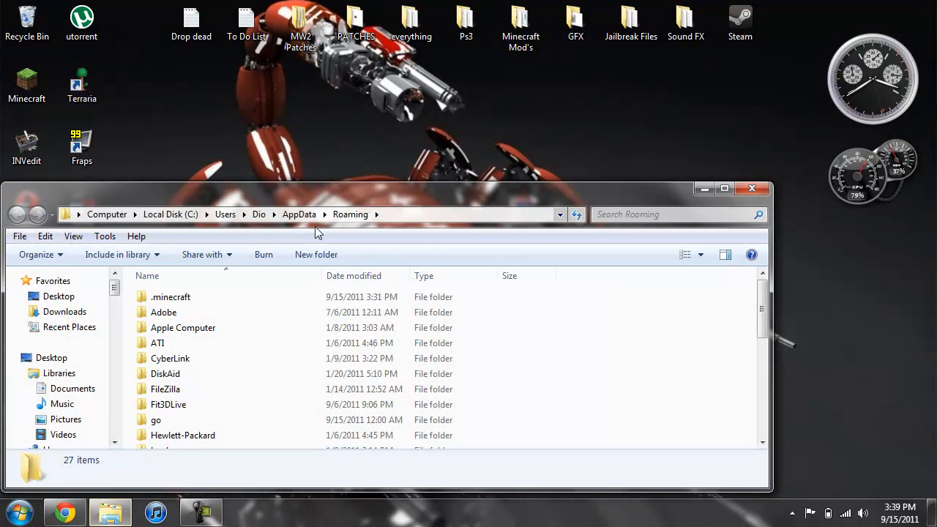
double_click(170, 296)
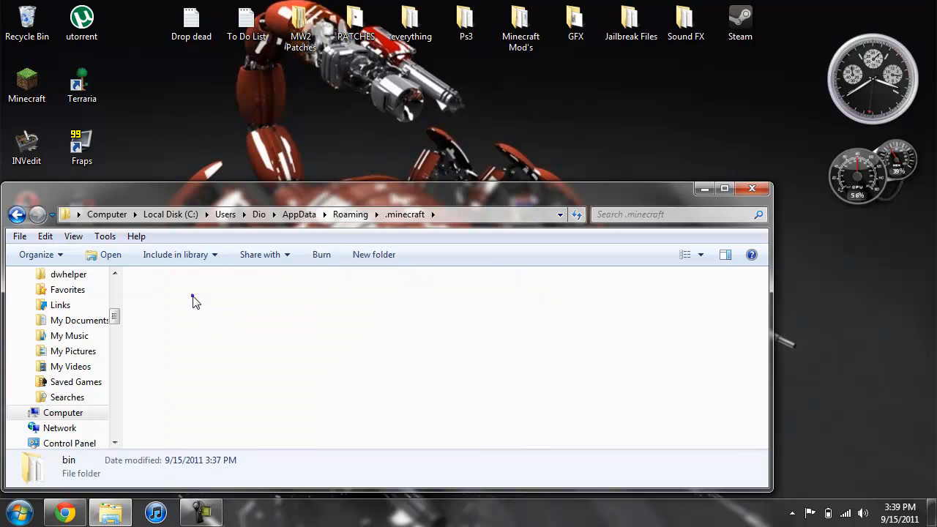
double_click(69, 460)
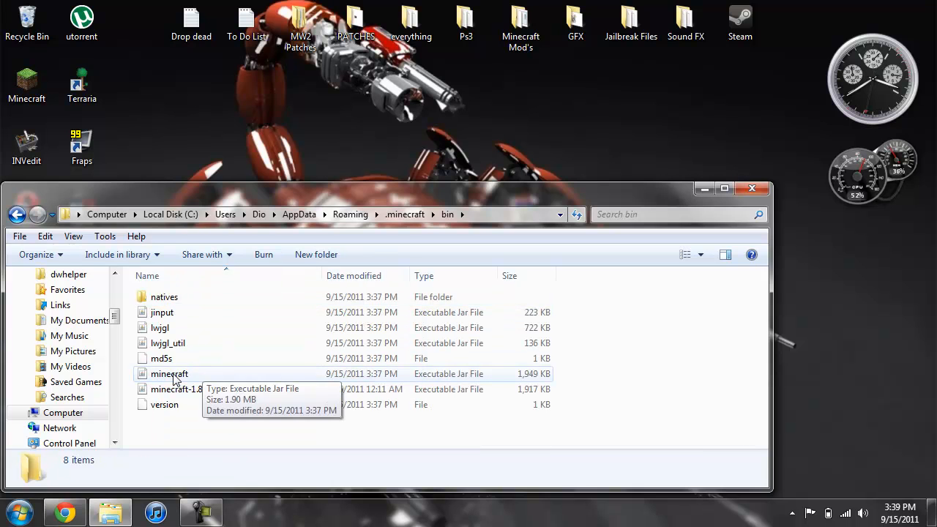
click(169, 374)
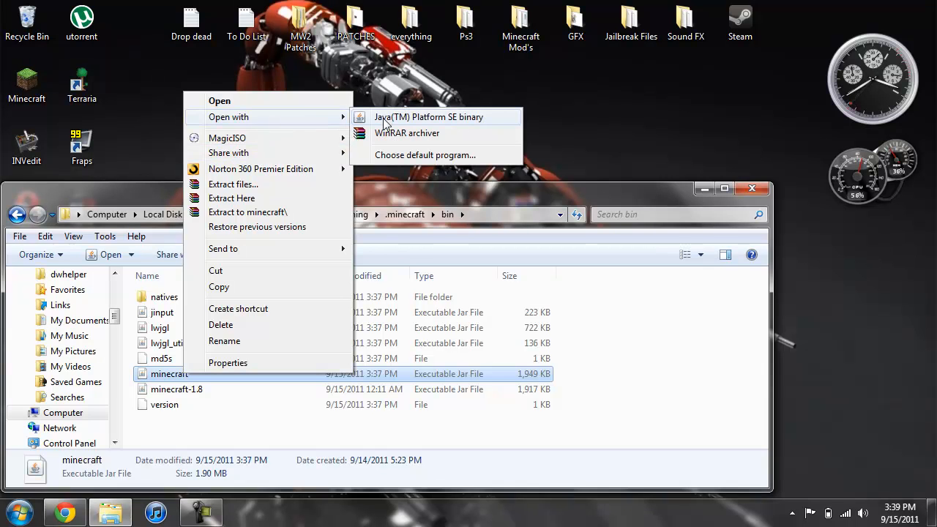
Open minecraft.jar in WinRAR beside the mod archive and add the lahwran folder into it.
click(407, 133)
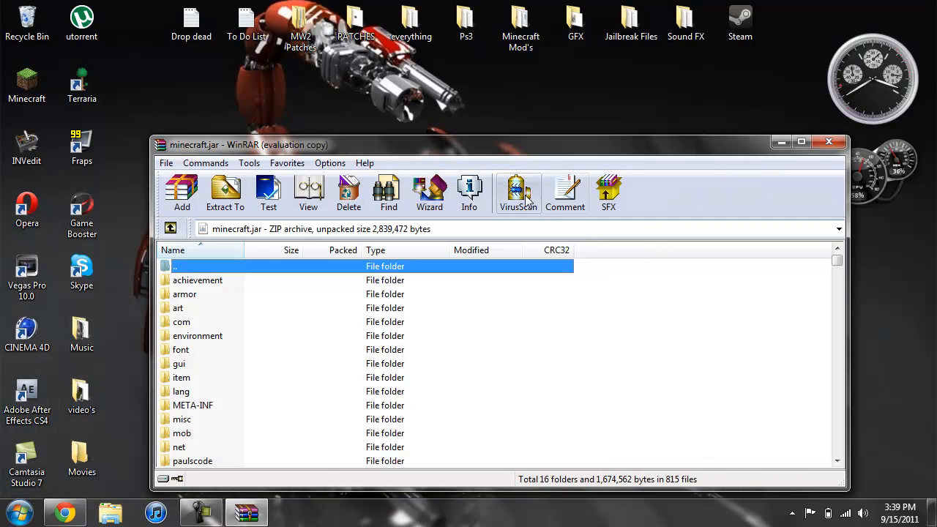
drag(490, 144, 146, 150)
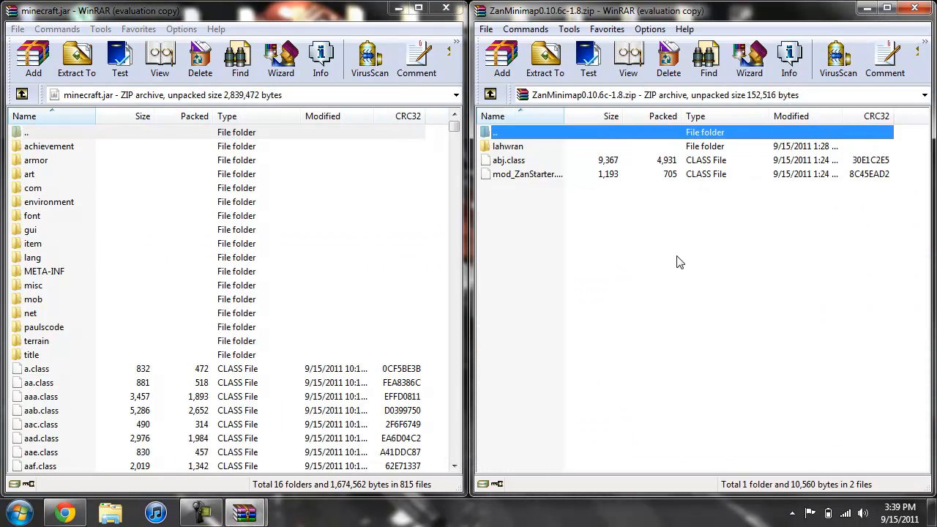
mouse_move(531, 154)
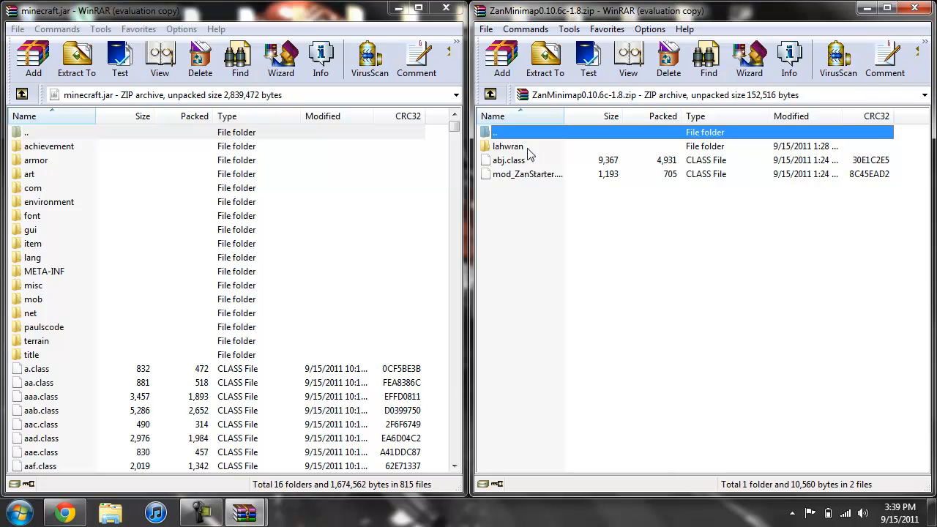
click(508, 145)
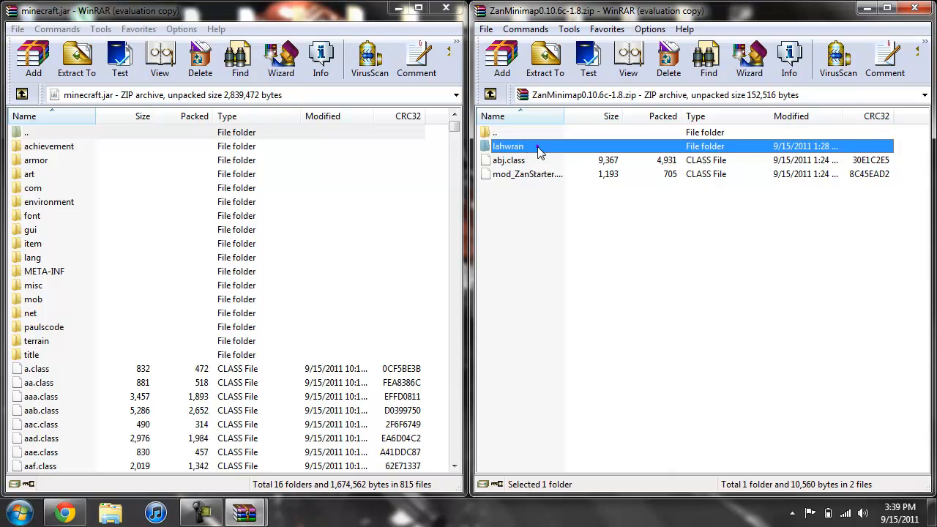
click(33, 59)
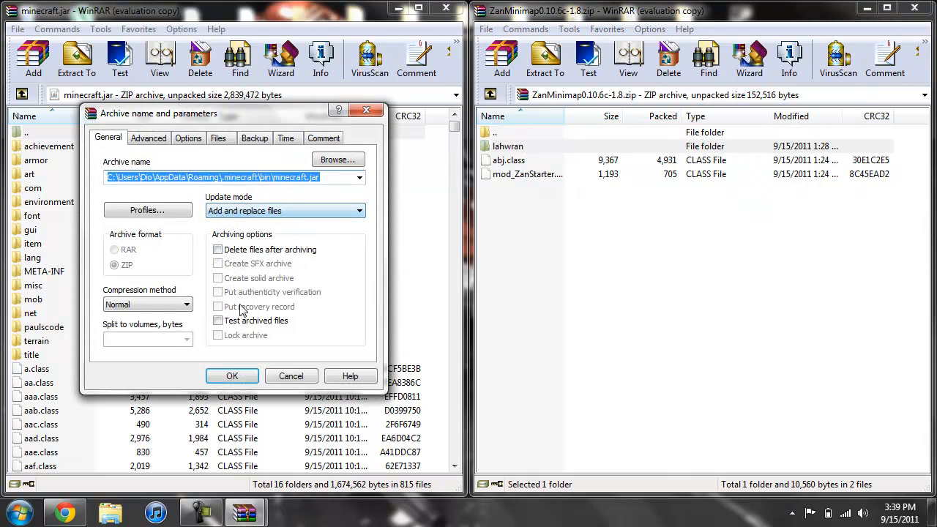
click(232, 376)
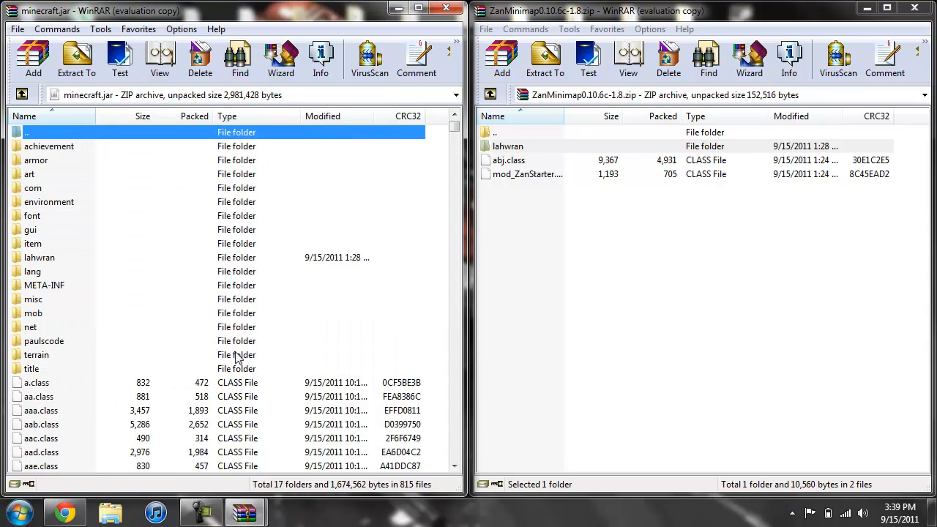
mouse_move(72, 290)
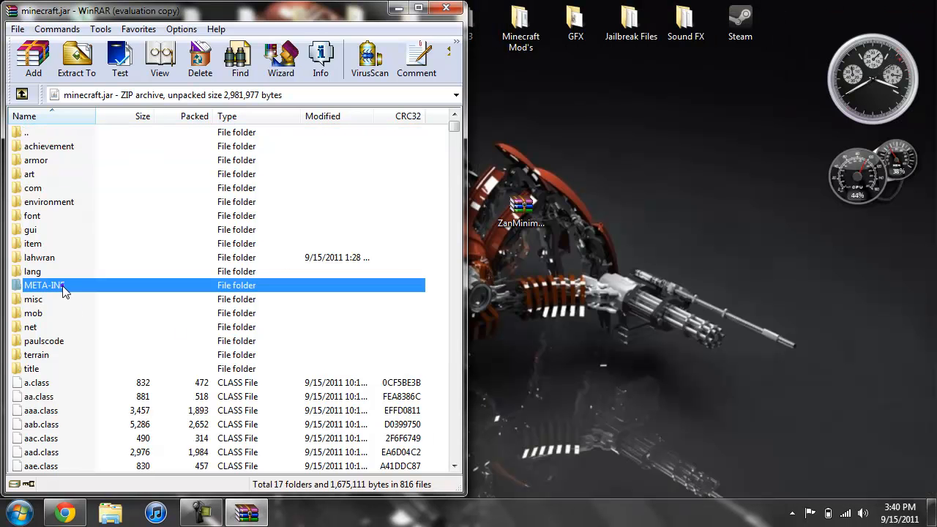
Delete the META-INF folder from minecraft.jar, confirm, and close WinRAR.
click(44, 285)
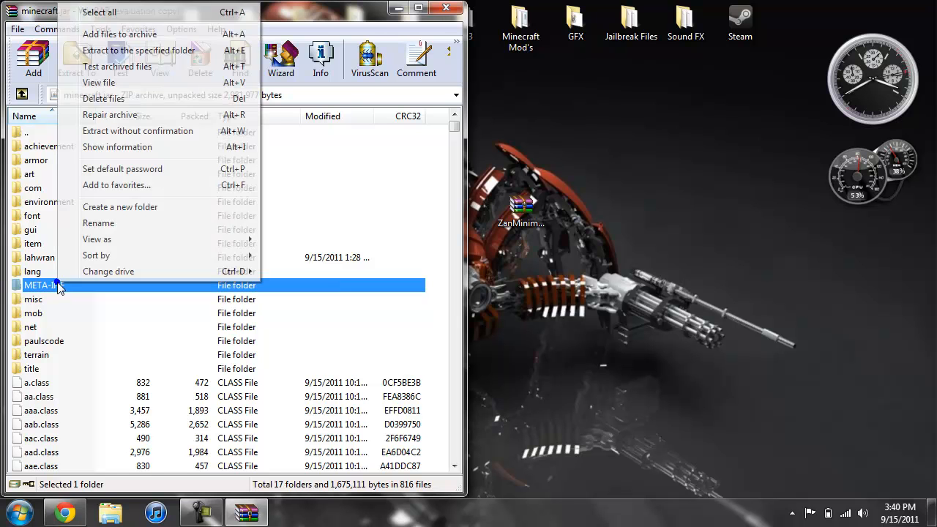
click(103, 98)
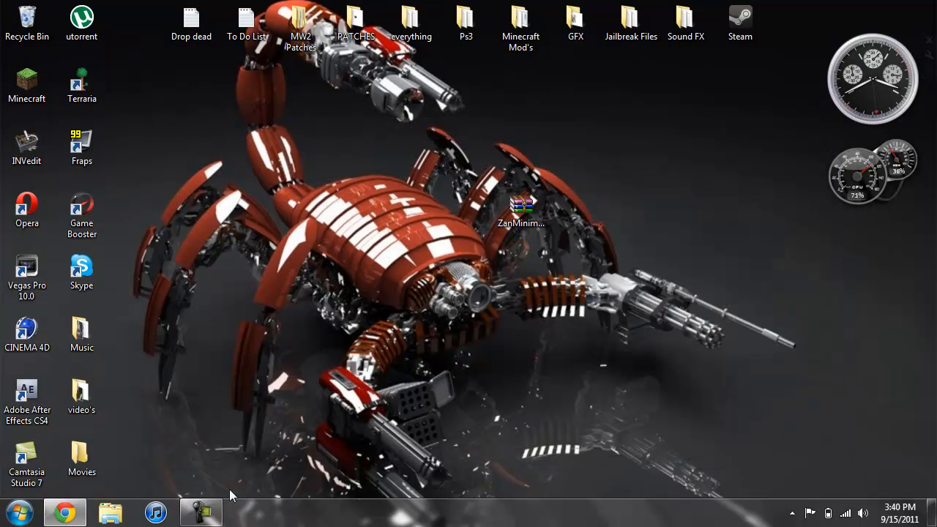
click(200, 512)
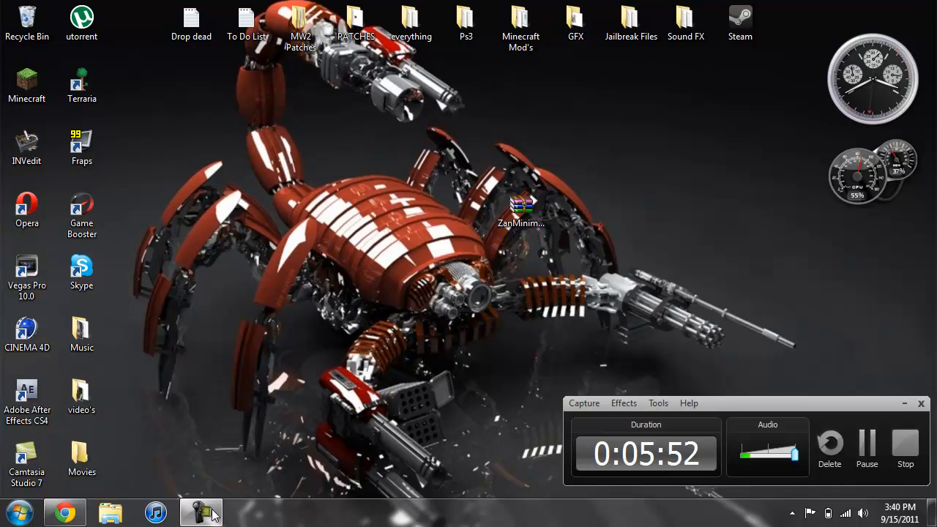